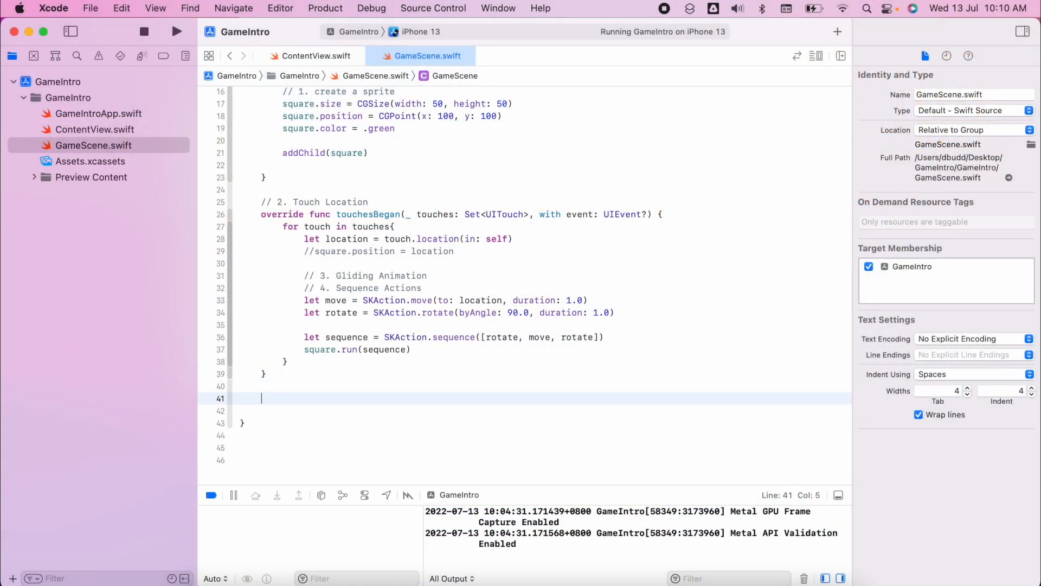
Write the '//5. Following the Touch' comment and comment out the touchesBegan function.
text(//5.)
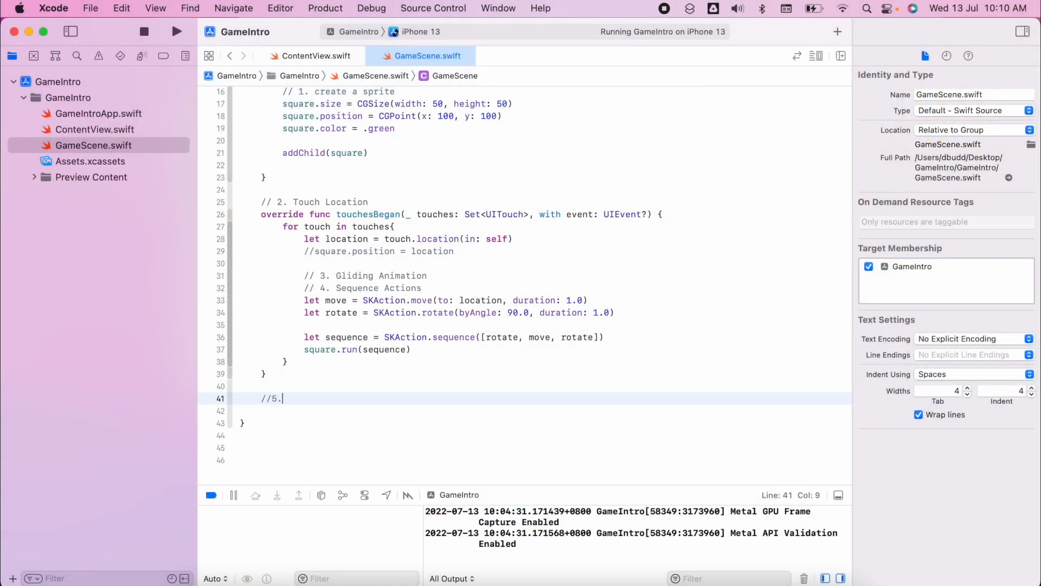
text(Following the Touch)
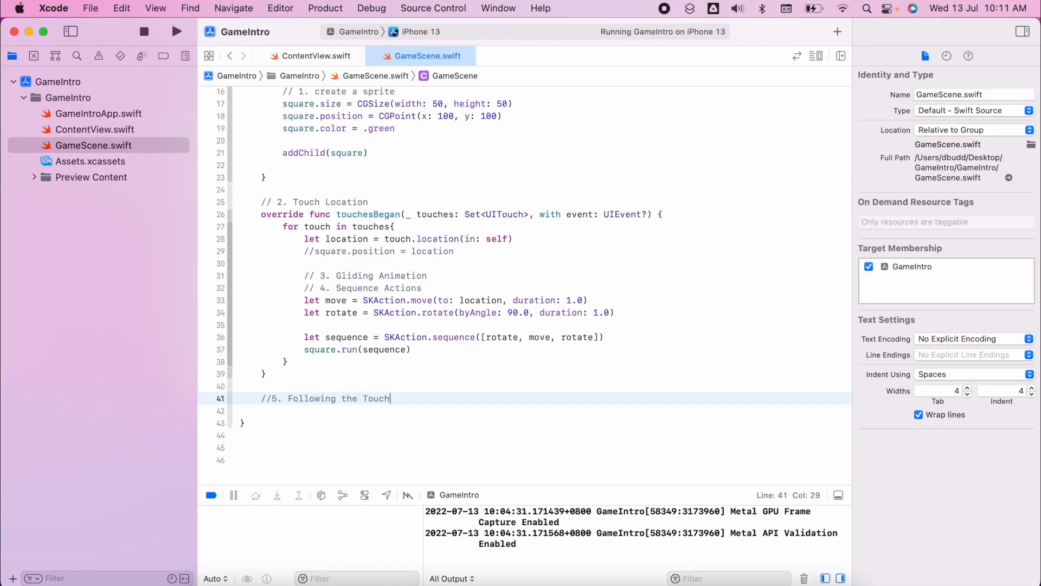
click(261, 214)
text(/*)
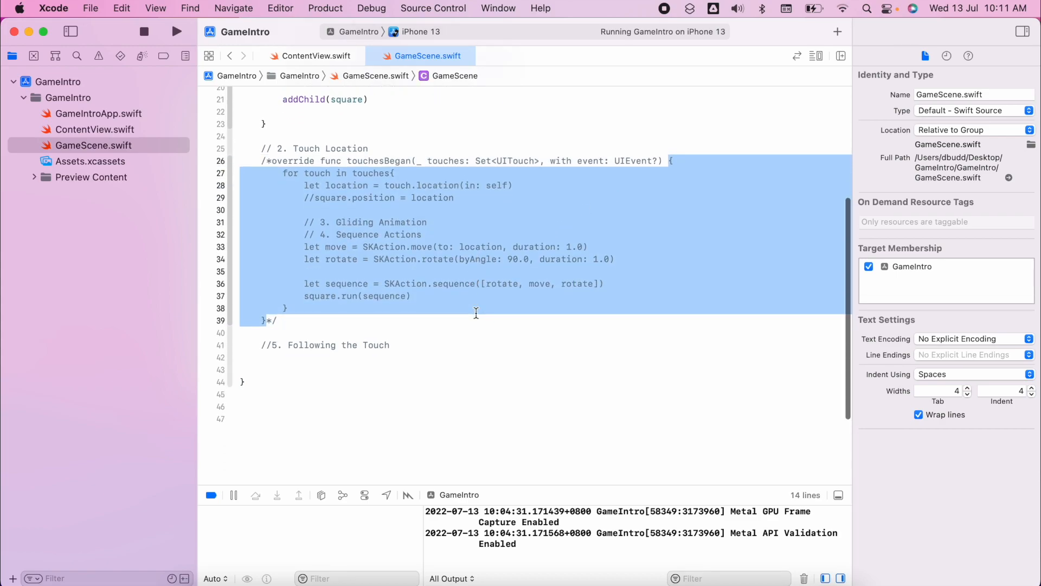
Start override func touchesMoved with a for loop over touches that gets each touch location.
click(266, 329)
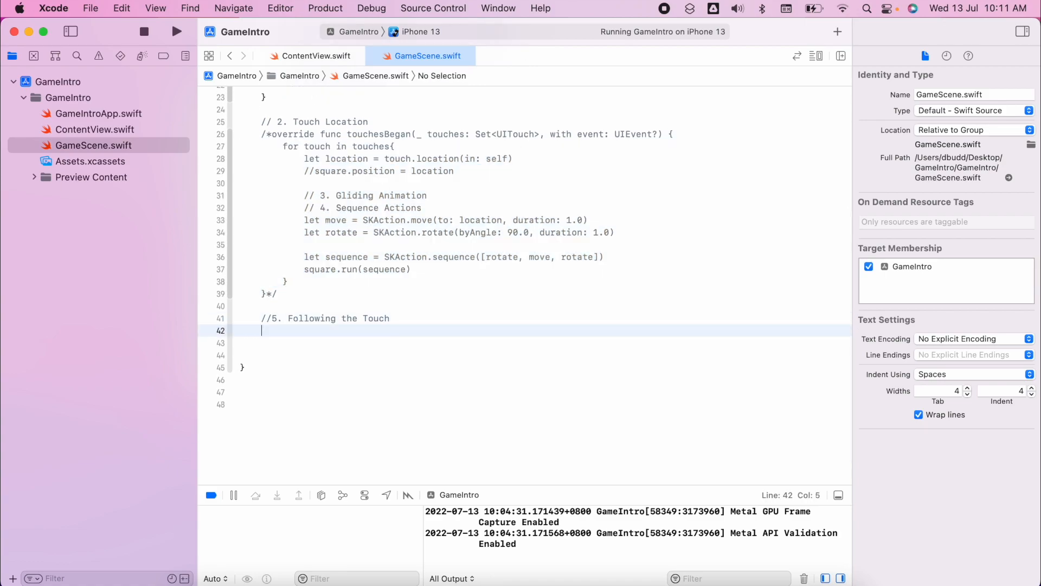
text(touchesMoved(_ touches: Set<UITouch>, with event: UIEvent?) {)
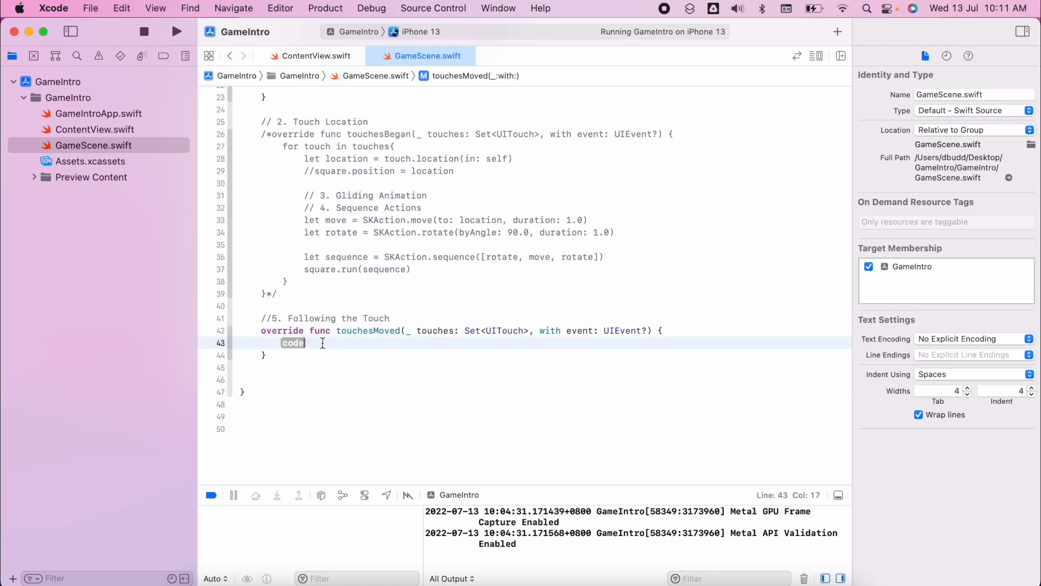
text(for touch in)
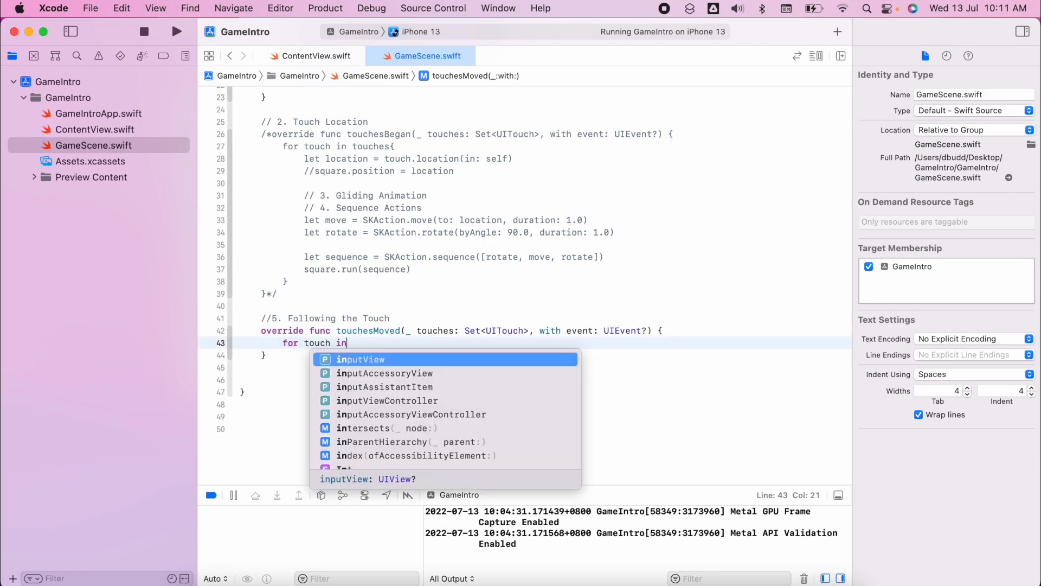
text(touches{)
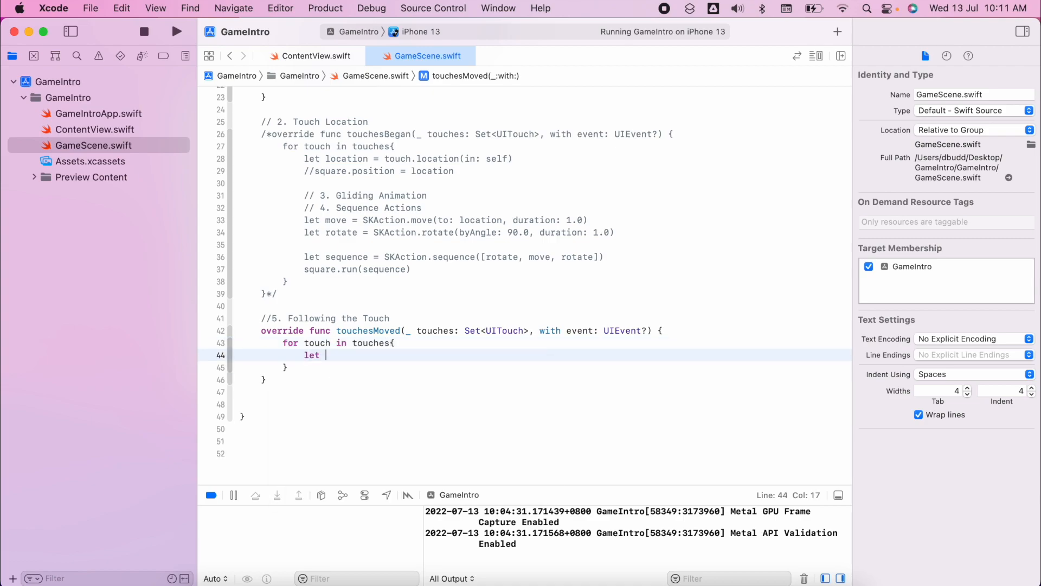
text(location = touch.location(in: self)
text(let)
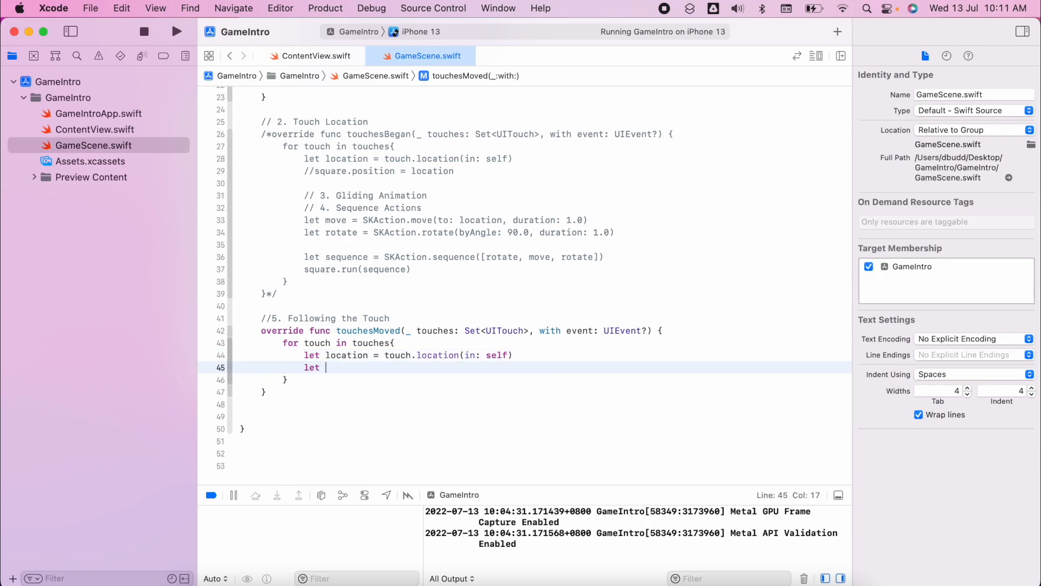
Create SKAction.move(to: location, duration: 0.1) and run it on the square.
text(move = SKAction.)
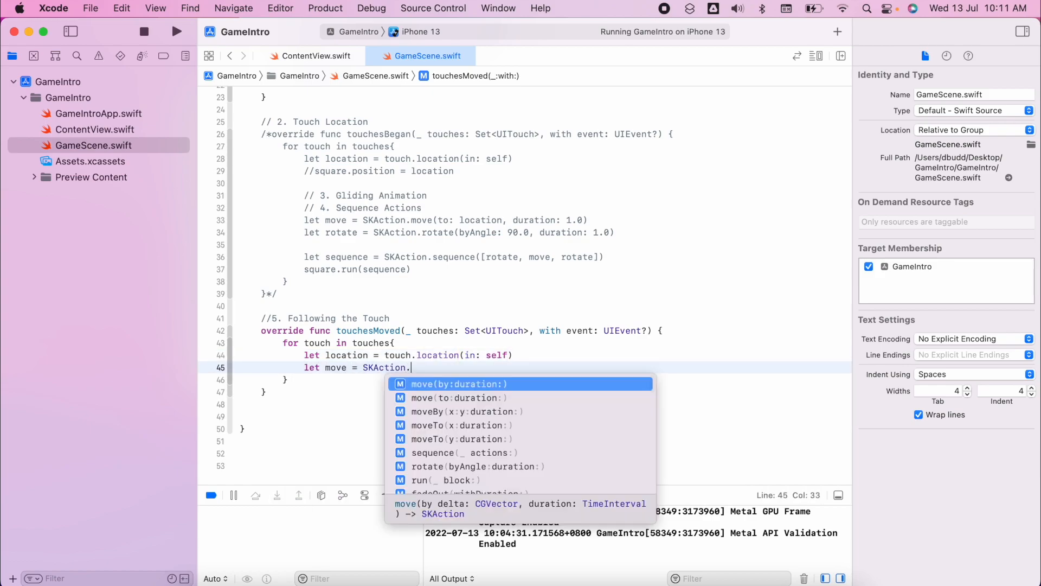
click(458, 397)
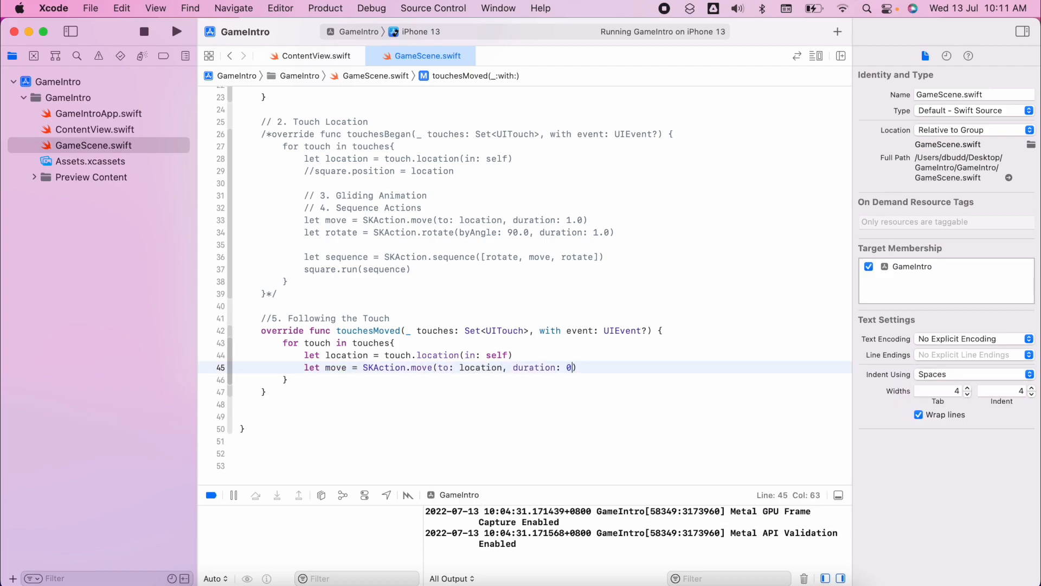
text(.1)
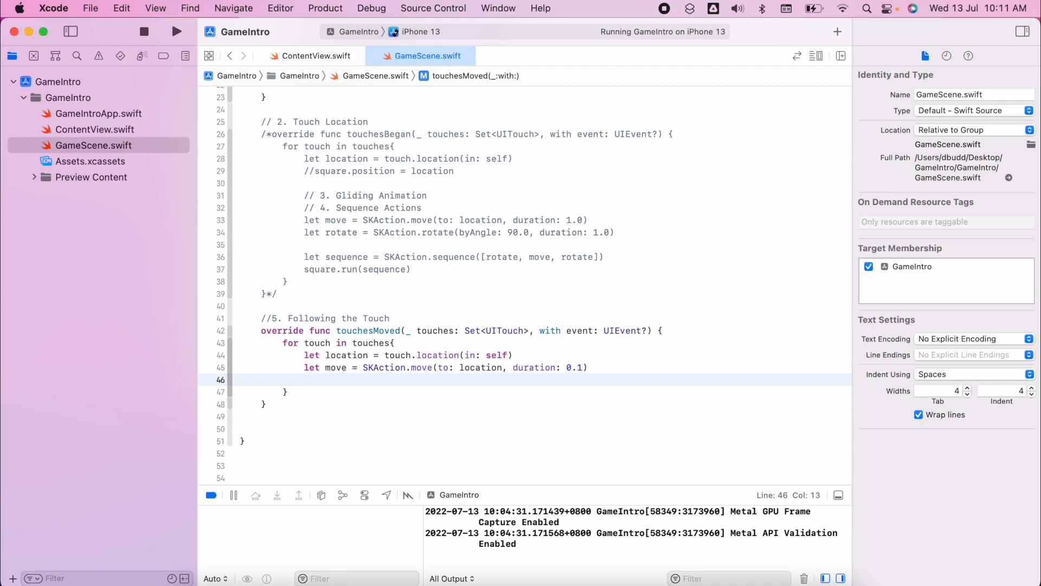
text(square.run)
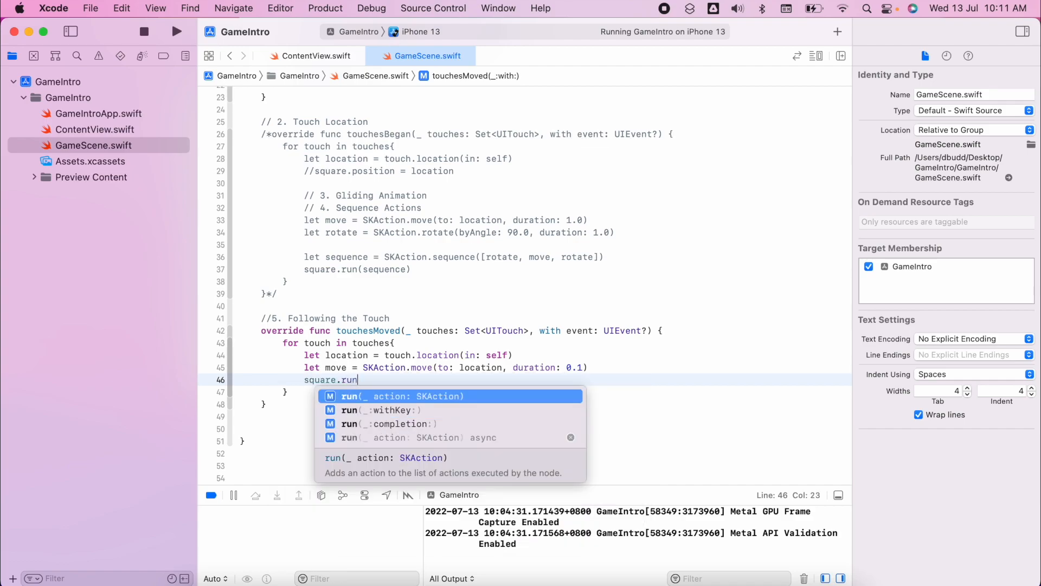
text((m)
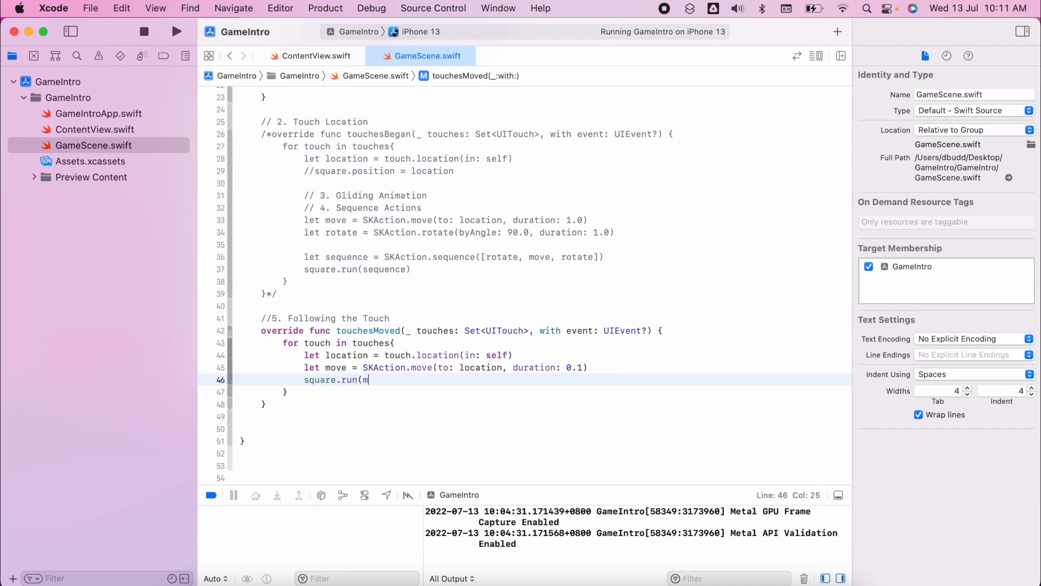
text(ove))
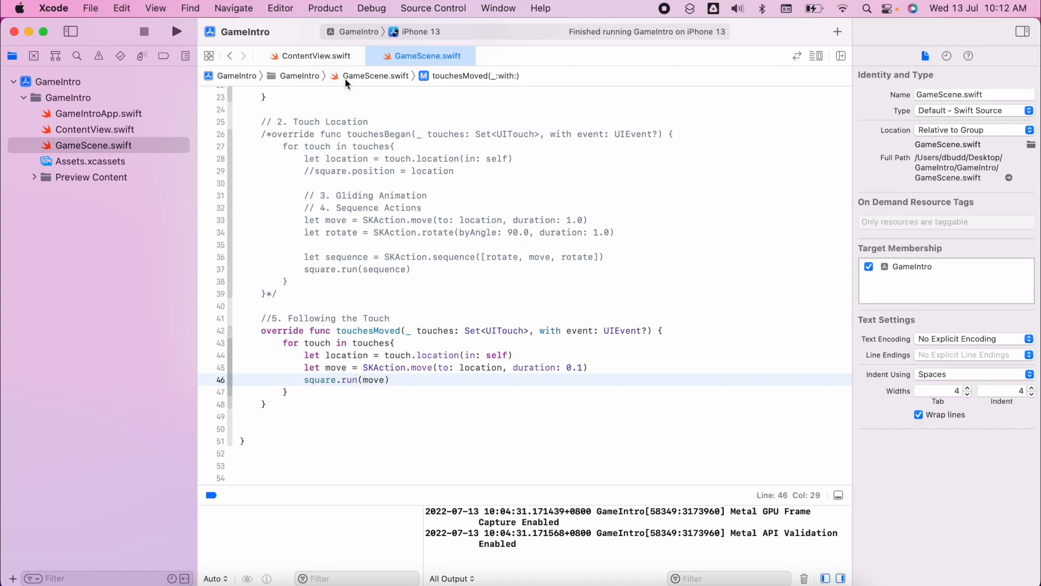
Run GameIntro on the iPhone 13 simulator and drag to watch the square follow.
click(177, 32)
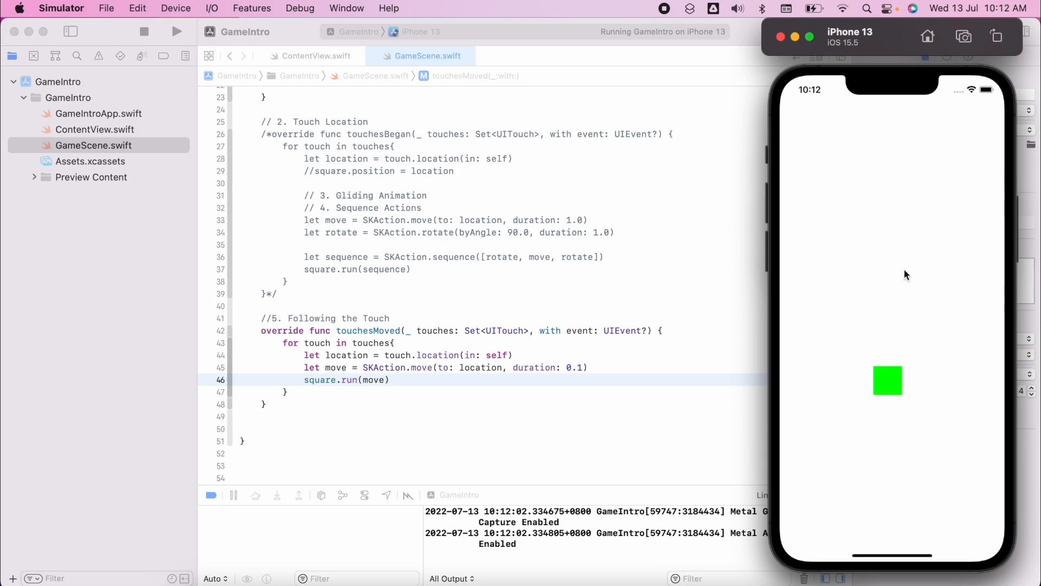
mouse_move(954, 266)
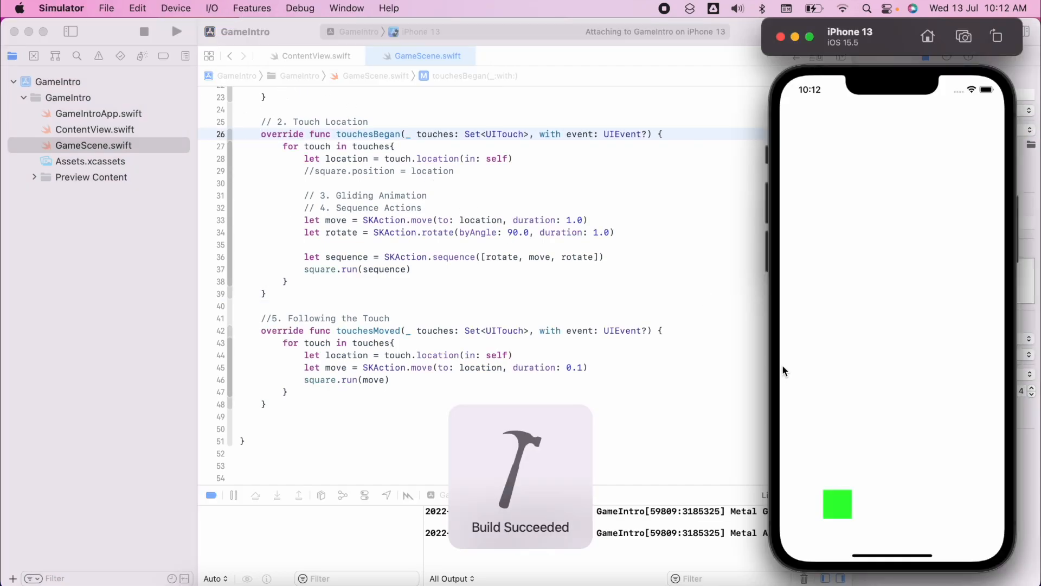
click(904, 215)
text(/*)
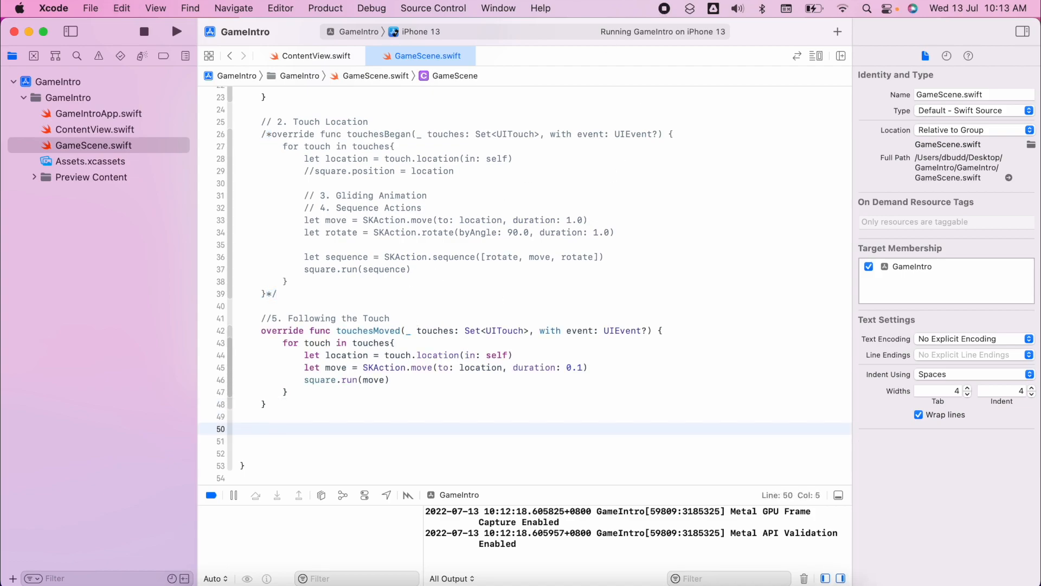
Write the '//6. Stop Touch' comment and begin an empty touchesEnded function.
text(//6. Stop)
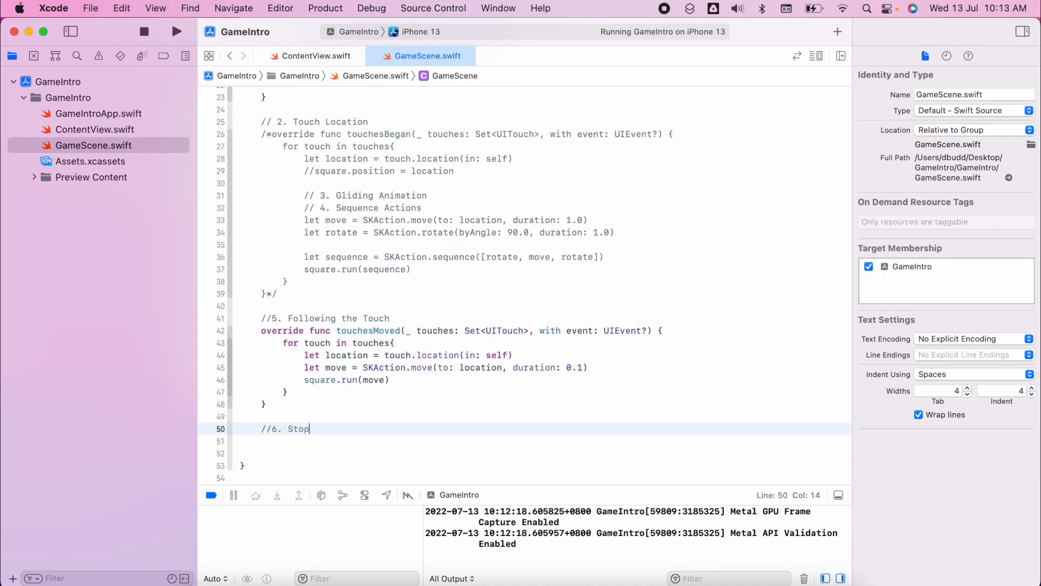
text(Touch)
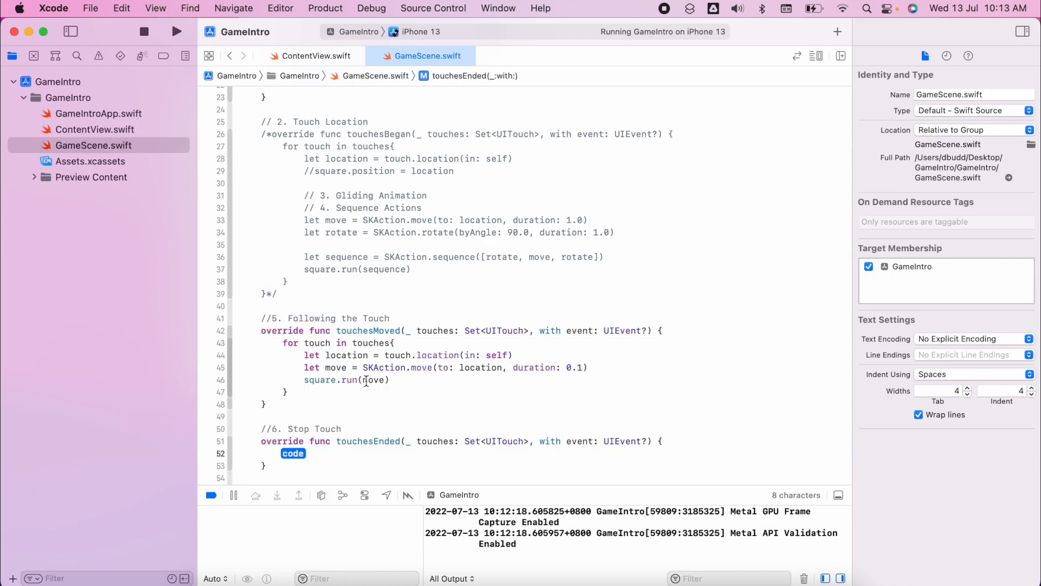
key(Delete)
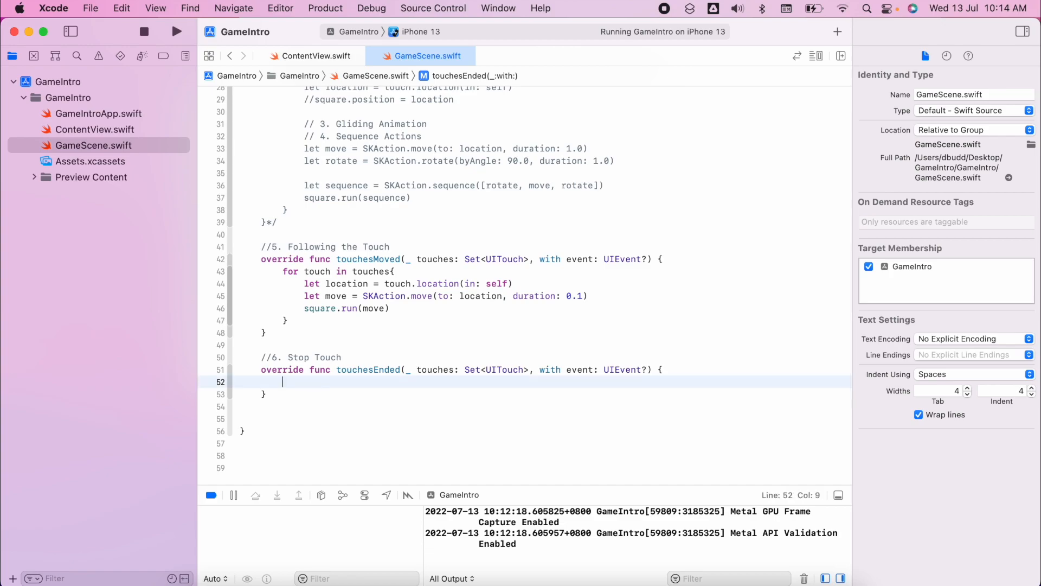
Move the square to CGPoint(x: 0, y: 0) over 0.1 seconds with square.run(move).
text(let move = SKAction.move(to:)
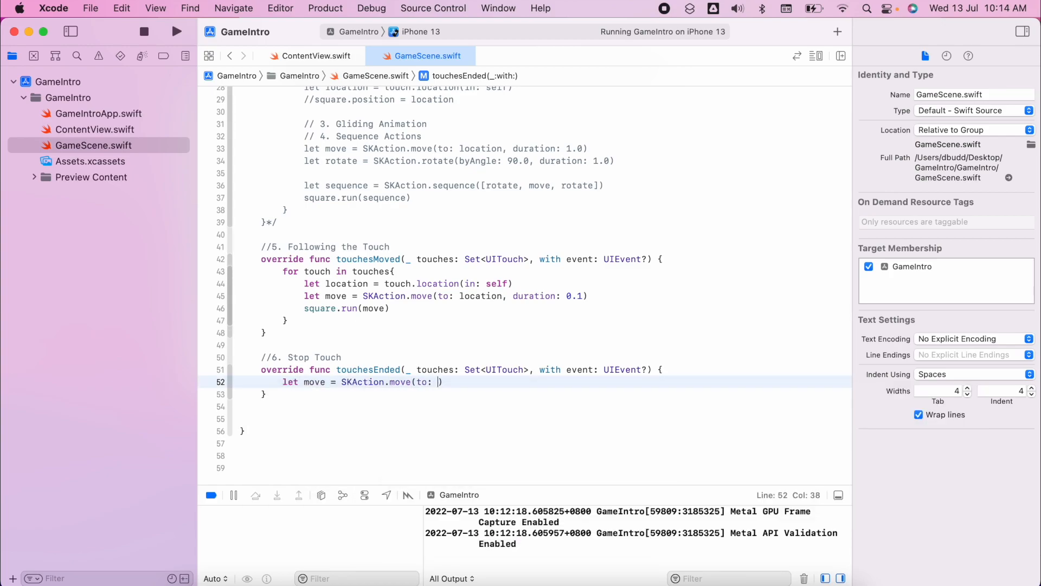
text(CGPoint(x: 0, y:)
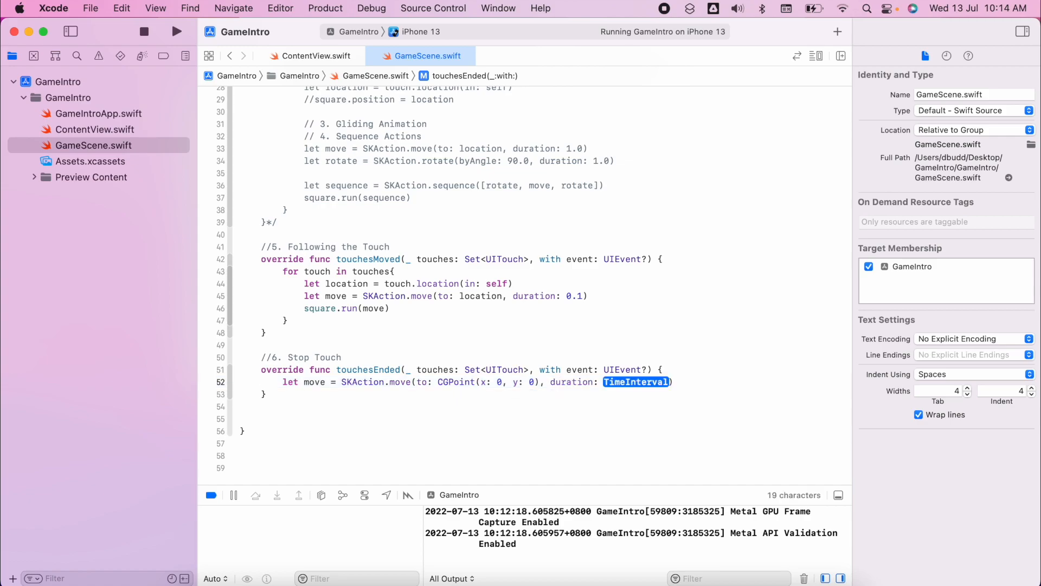
text(0.1)
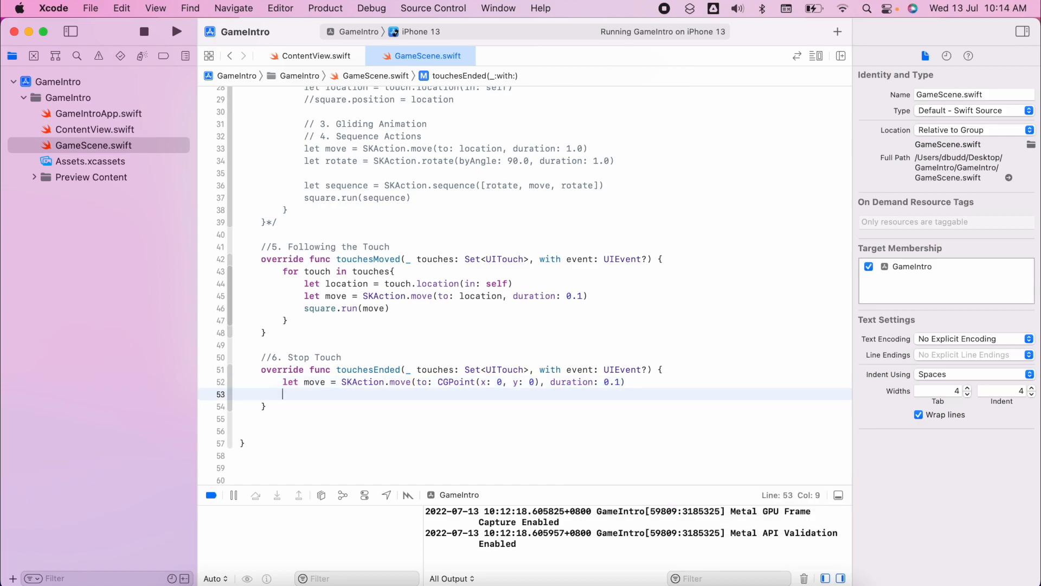
text(square.run(move)
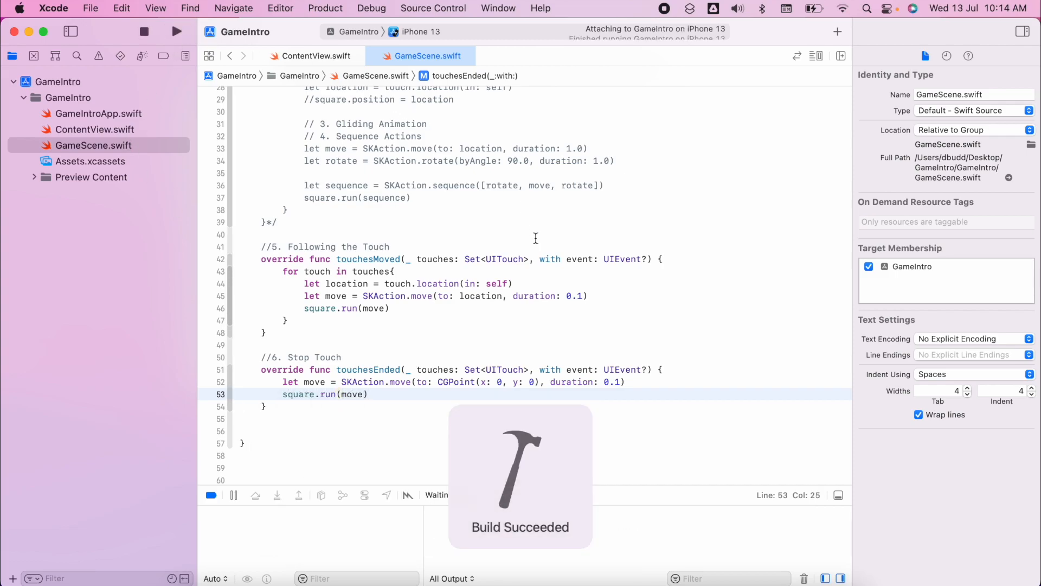
Run the updated app on the iPhone 13 simulator to test the snap-back behaviour.
click(177, 31)
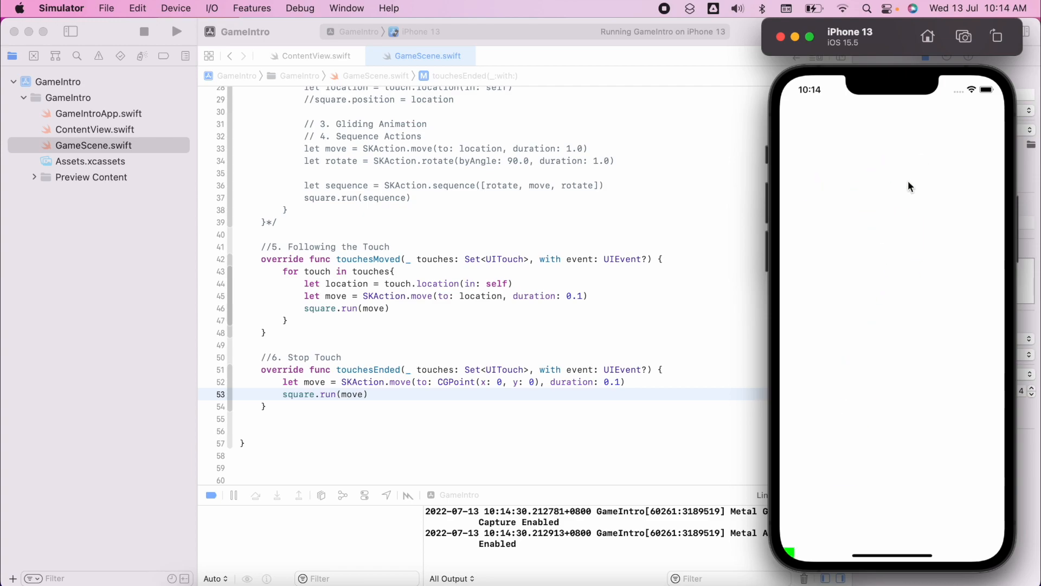
mouse_move(861, 126)
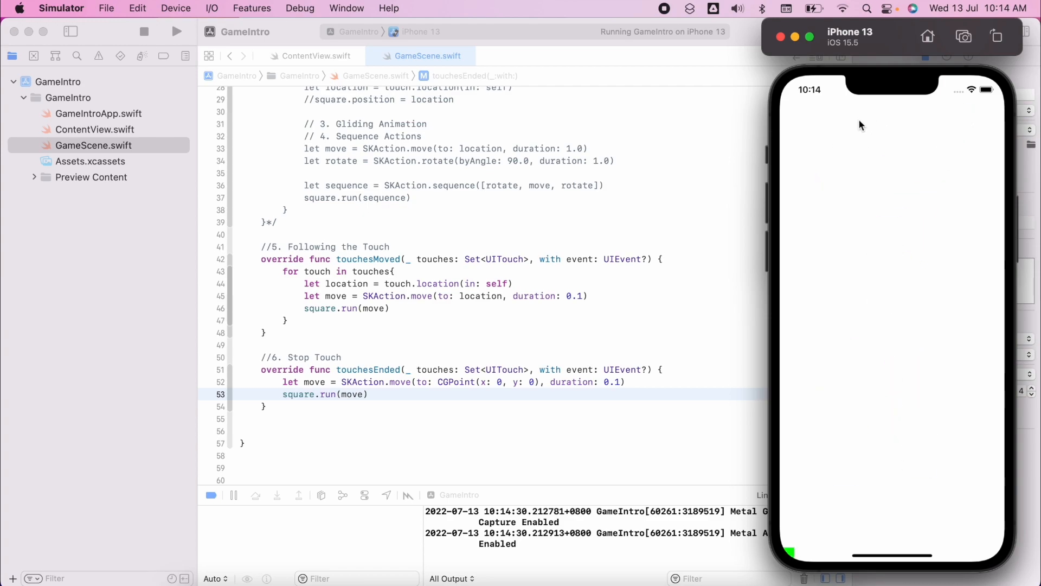